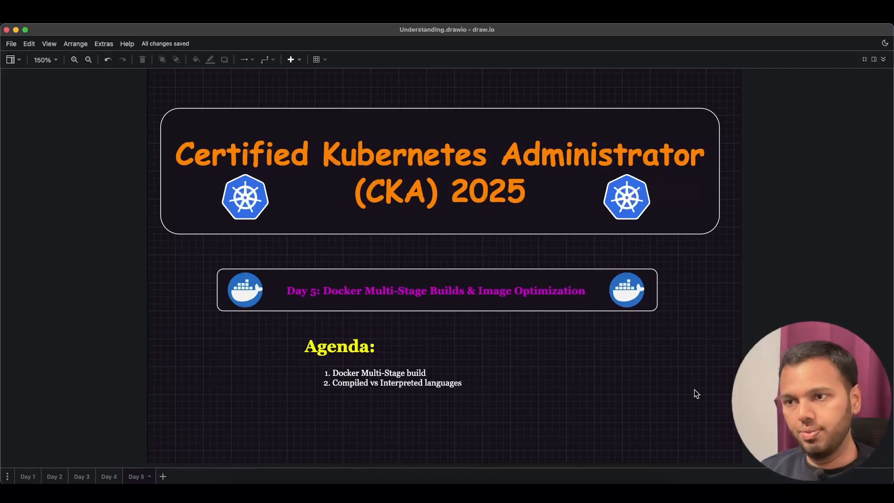
{"action": "mouse_move", "coordinate": [496, 457]}
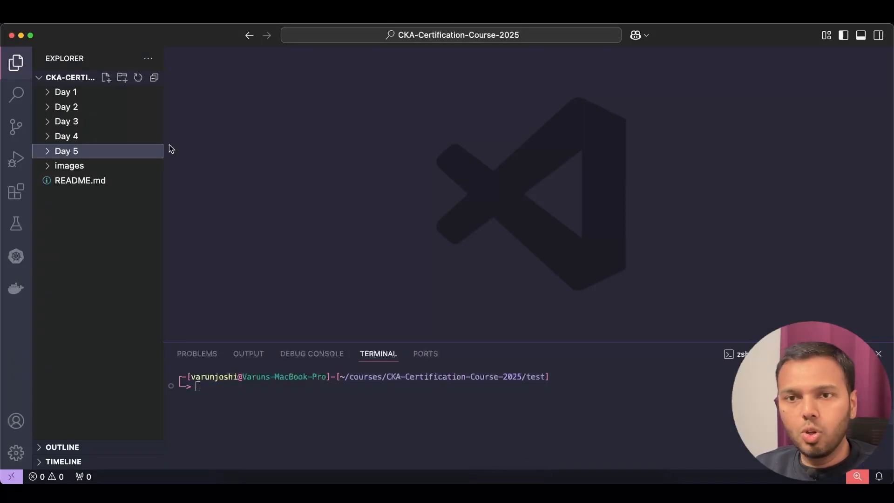
- Open app.py from the Day 5 folder and review its Flask import
{"action": "left_click", "coordinate": [66, 151]}
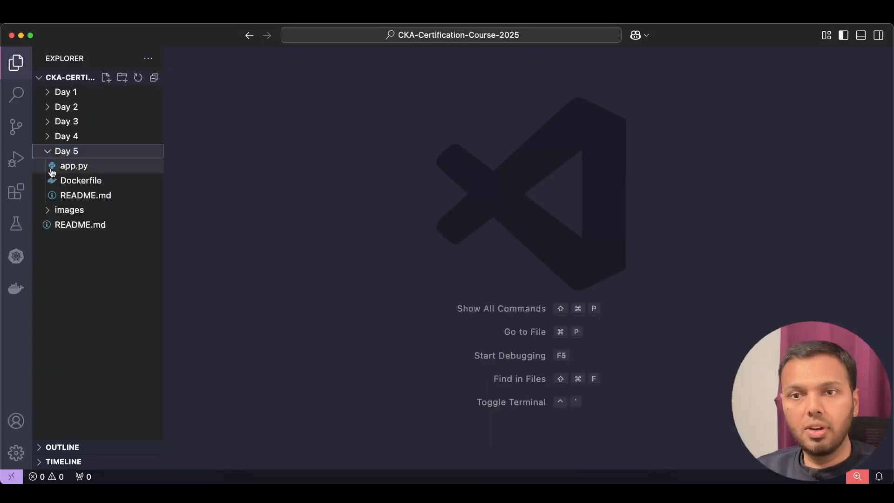
{"action": "left_click", "coordinate": [74, 166]}
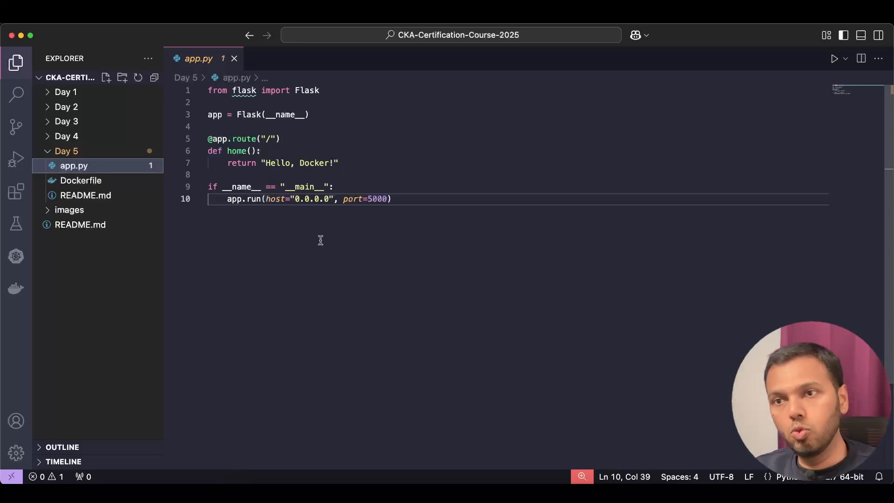
{"action": "mouse_move", "coordinate": [343, 119]}
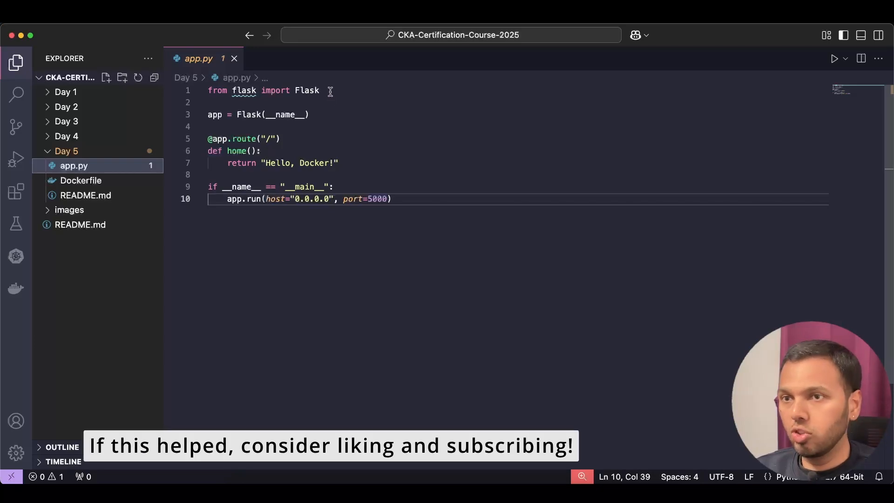
{"action": "double_click", "coordinate": [307, 91]}
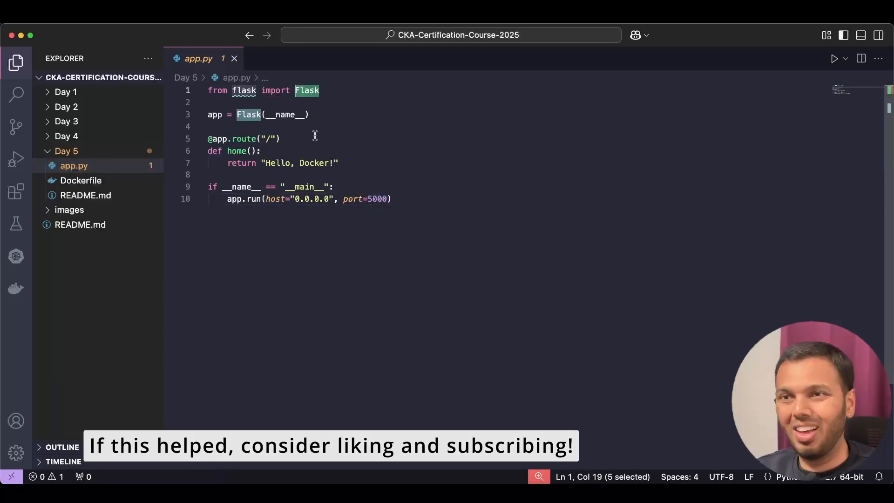
{"action": "mouse_move", "coordinate": [307, 248]}
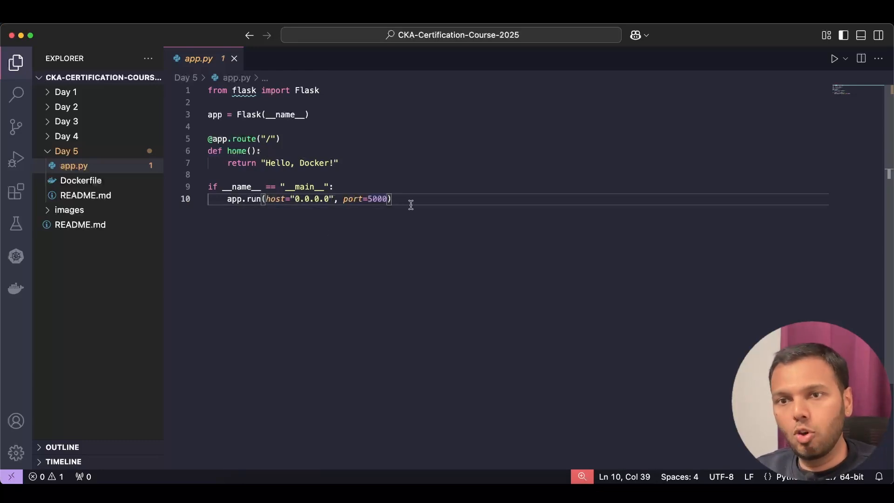
{"action": "left_click", "coordinate": [80, 180]}
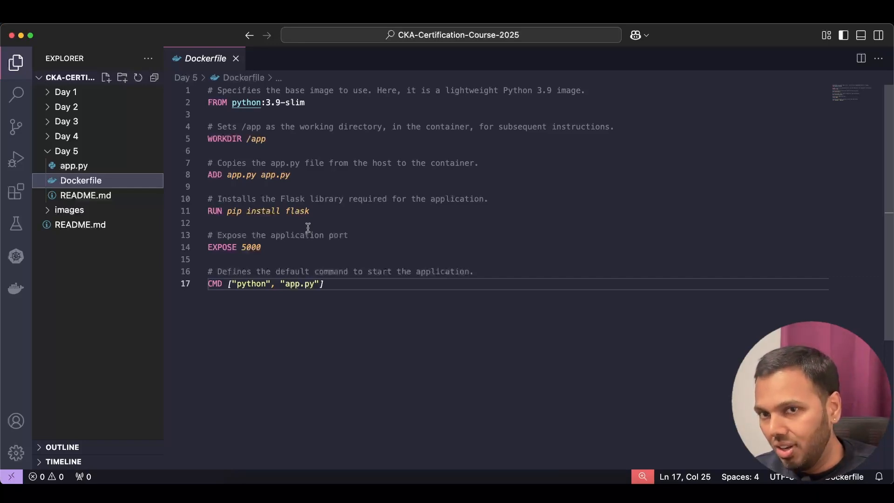
- Review the Dockerfile's lines down to EXPOSE 5000 before editing ADD on line 8
{"action": "triple_click", "coordinate": [257, 102]}
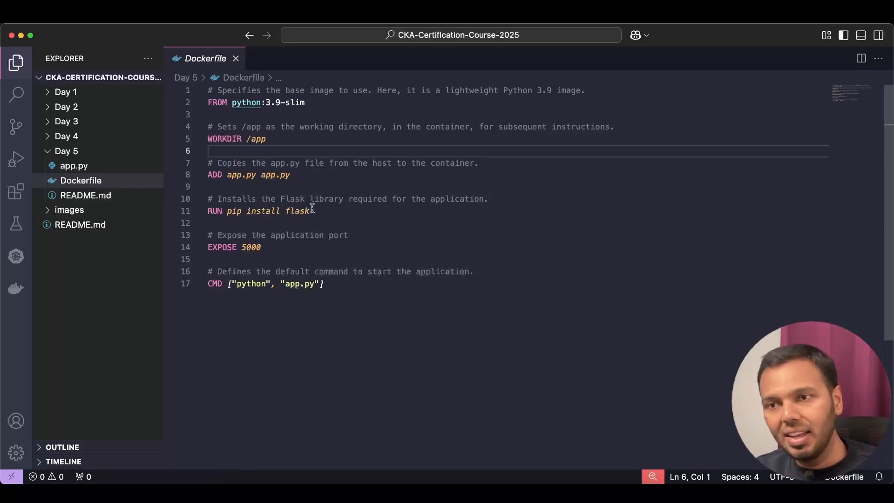
{"action": "triple_click", "coordinate": [260, 211]}
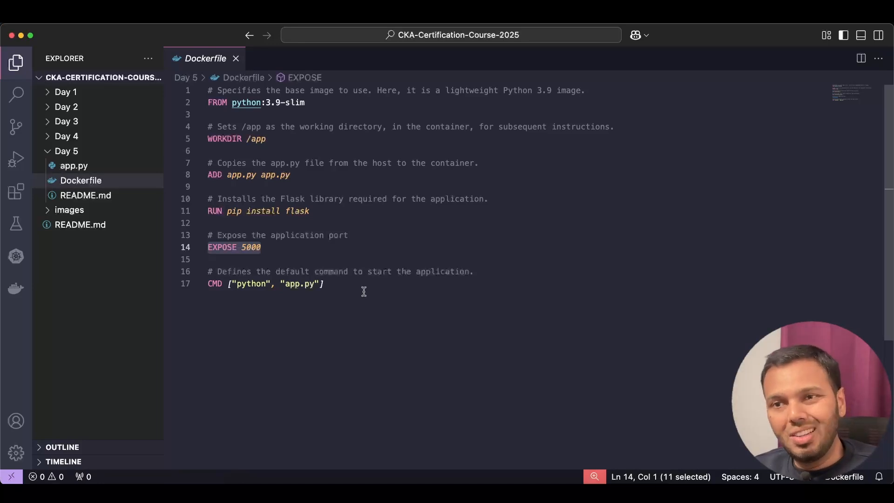
{"action": "mouse_move", "coordinate": [214, 174]}
{"action": "type", "text": "COP"}
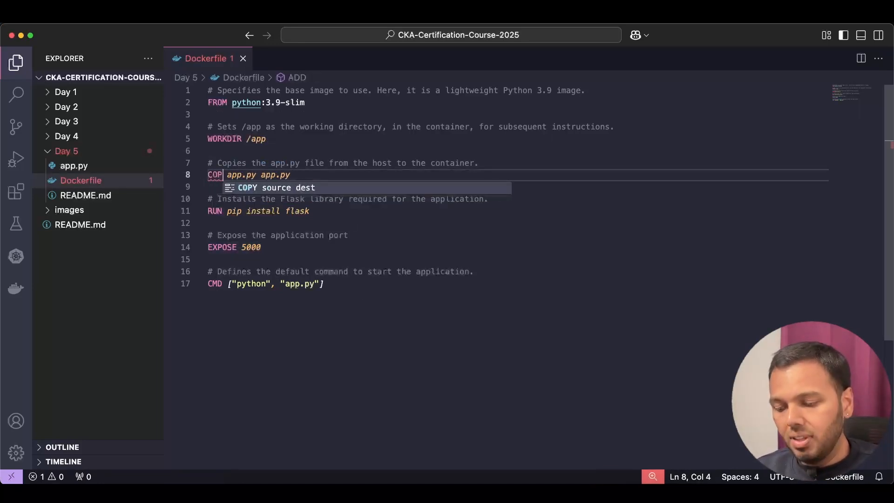
- Finish COPY, comment out the old CMD, and add ENTRYPOINT ["python"] with CMD ["app.py"]
{"action": "type", "text": "Y"}
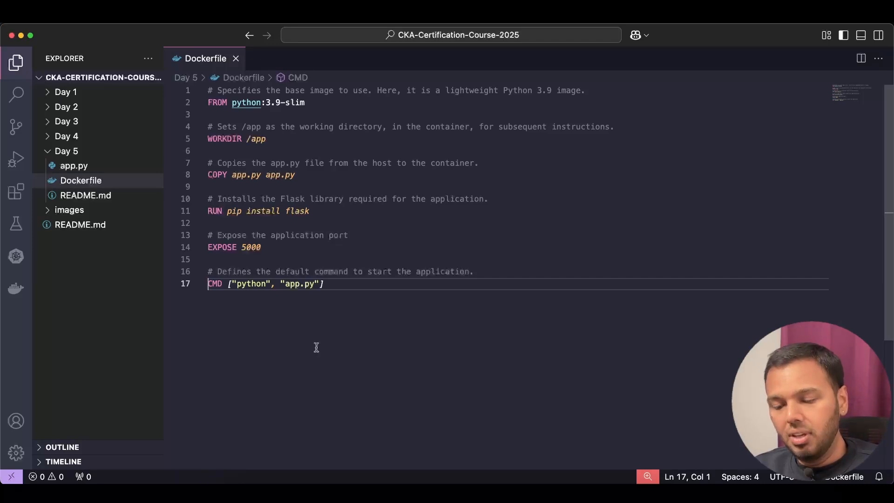
{"action": "type", "text": "#"}
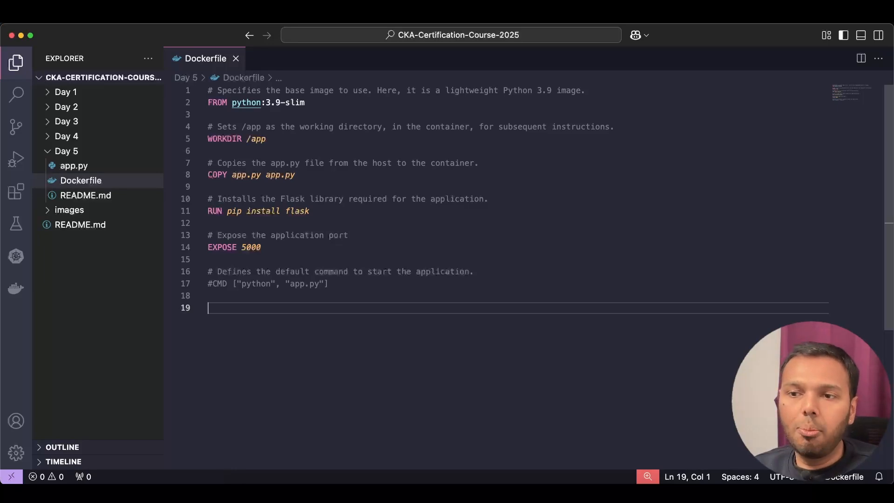
{"action": "mouse_move", "coordinate": [296, 296]}
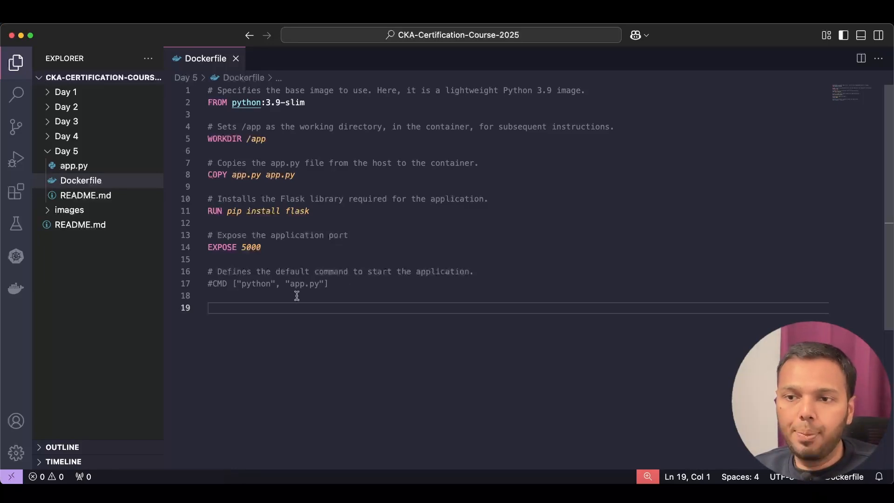
{"action": "type", "text": "ENTRYPOINT [ \"python\""}
{"action": "type", "text": "CMD [ \"executable\" "}
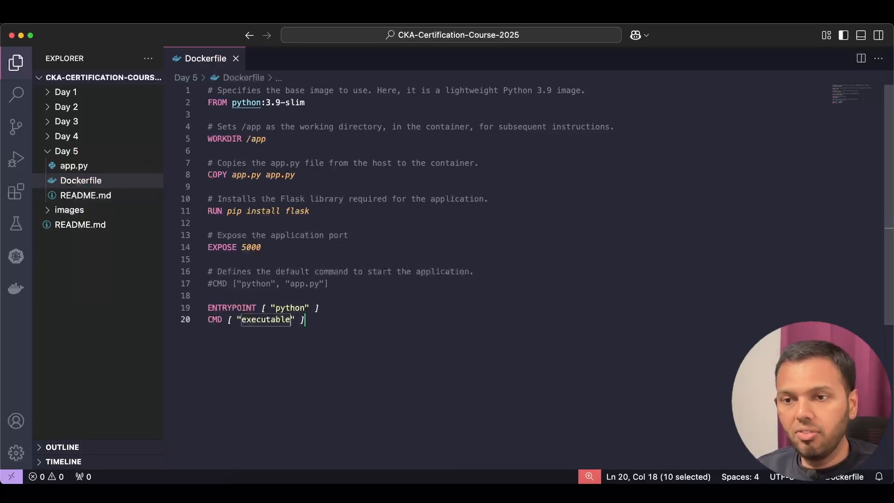
{"action": "type", "text": "app.py"}
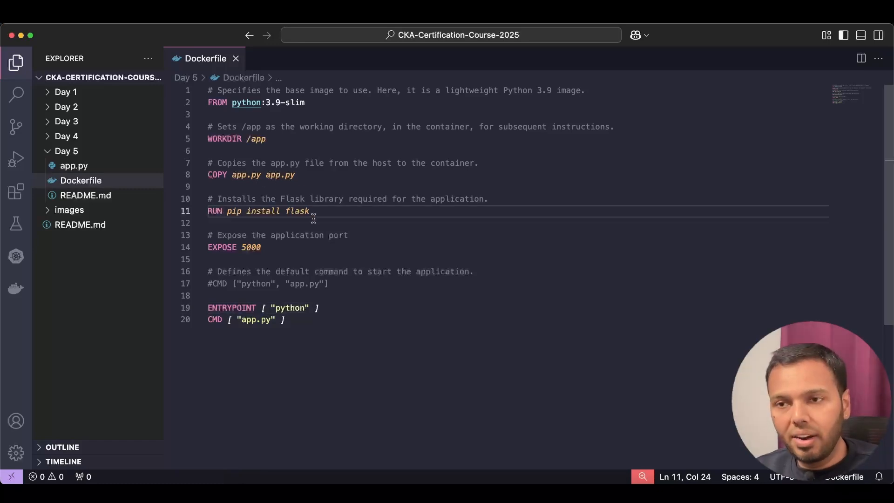
{"action": "mouse_move", "coordinate": [352, 217]}
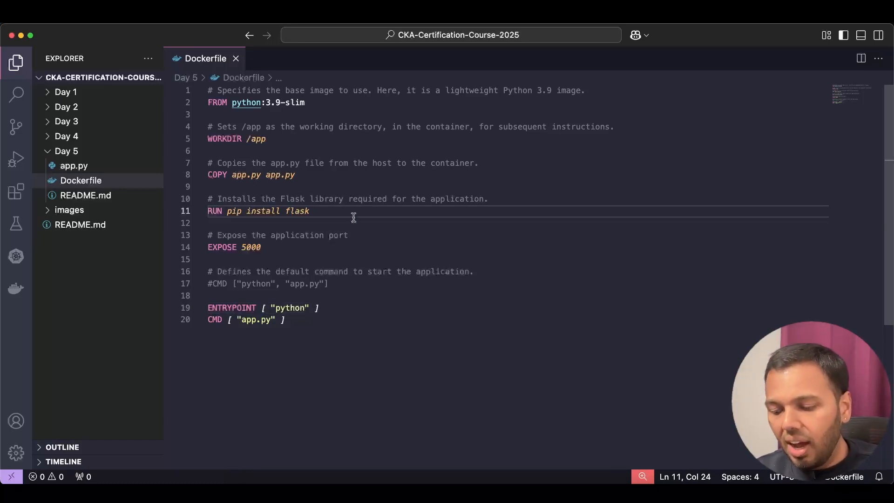
- Append && apt update && apt install -y build-essential to the RUN pip install flask line
{"action": "type", "text": "&& apt update && apt install"}
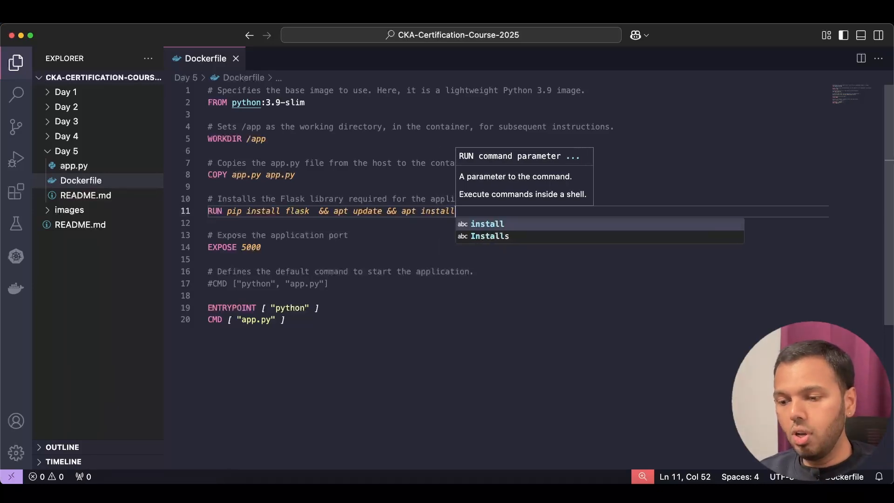
{"action": "type", "text": "-y build"}
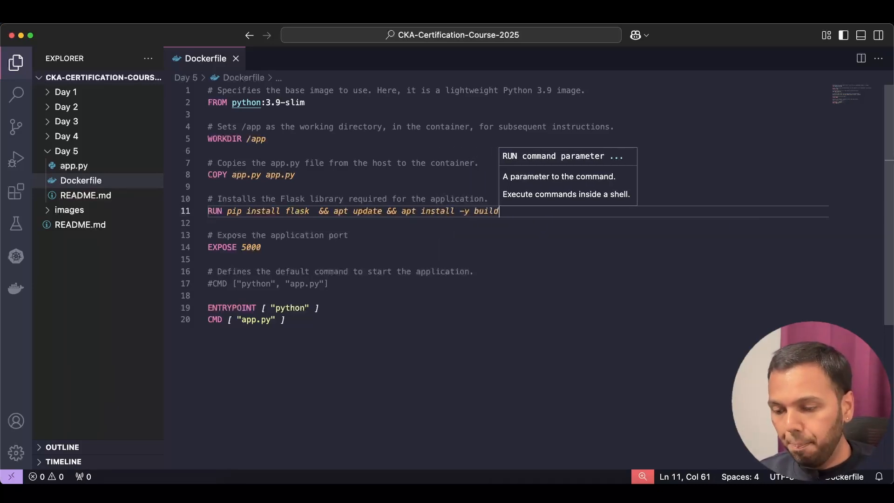
{"action": "type", "text": "-essential"}
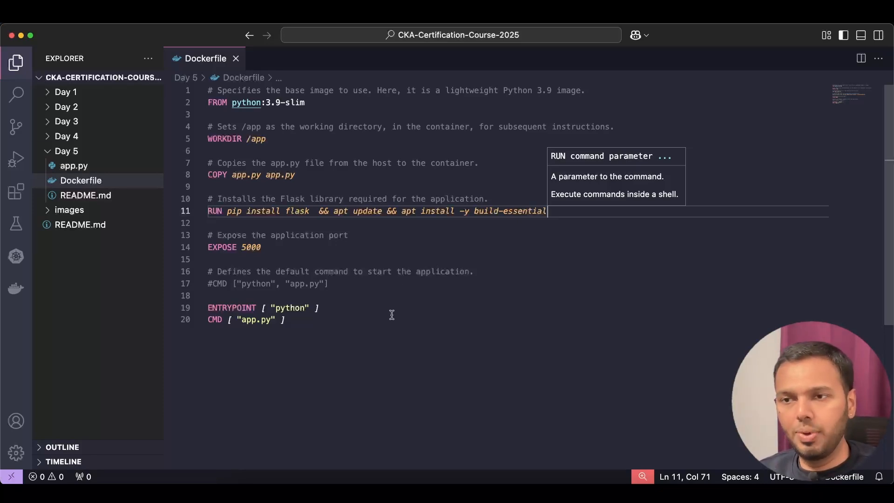
{"action": "mouse_move", "coordinate": [401, 333]}
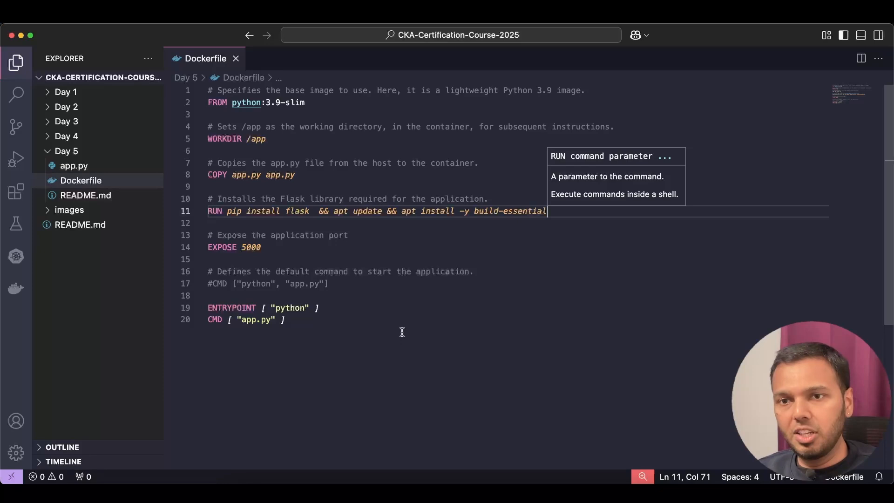
- In a terminal at Day 5, run docker build -t pythonimage
{"action": "right_click", "coordinate": [67, 151]}
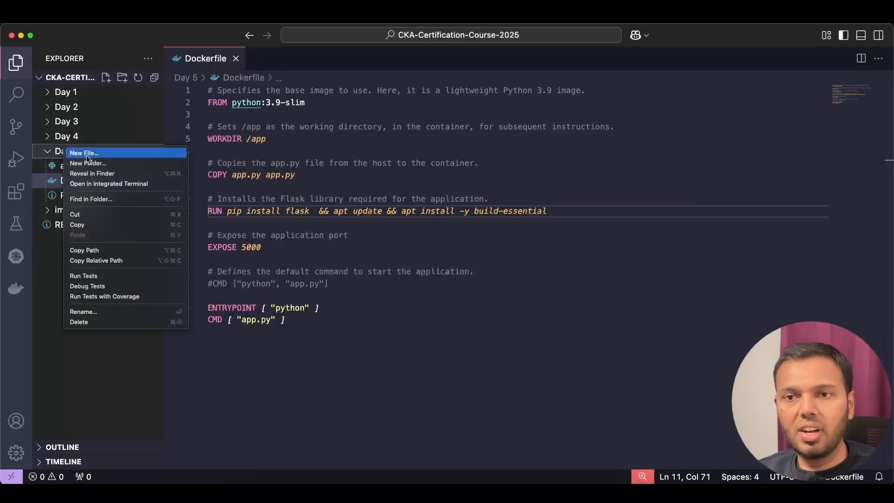
{"action": "left_click", "coordinate": [109, 184]}
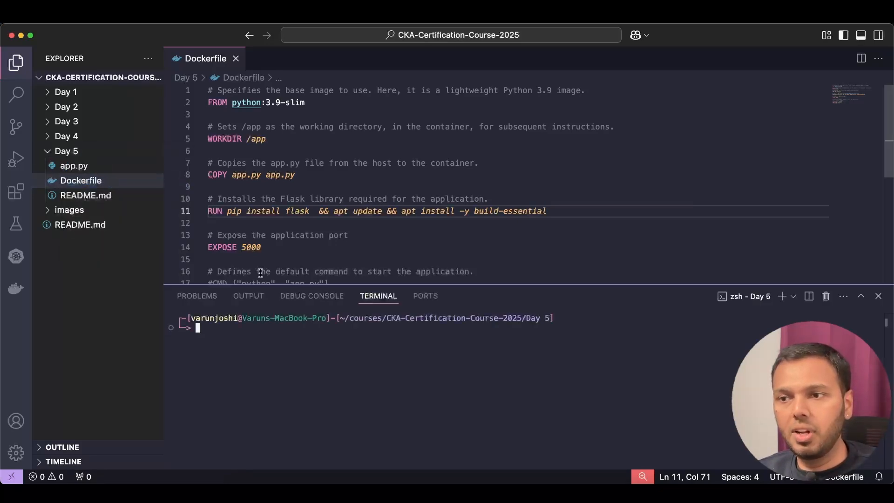
{"action": "type", "text": "docker build -t"}
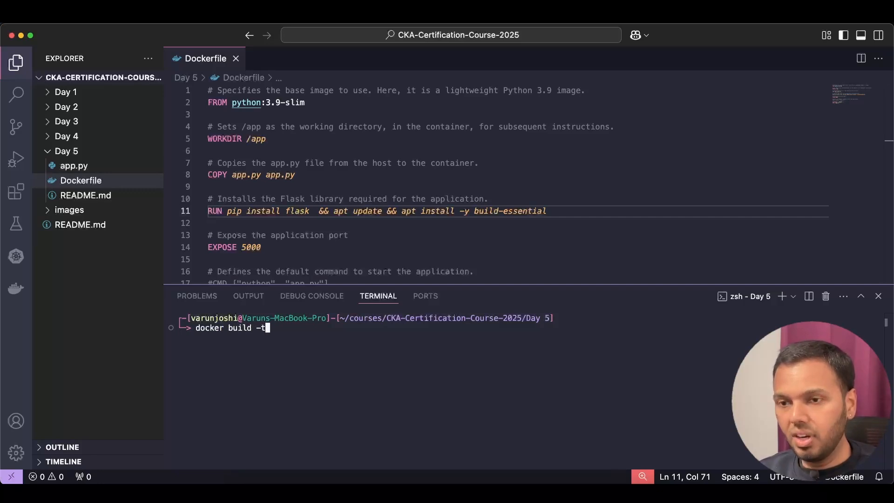
{"action": "type", "text": "pythonimage"}
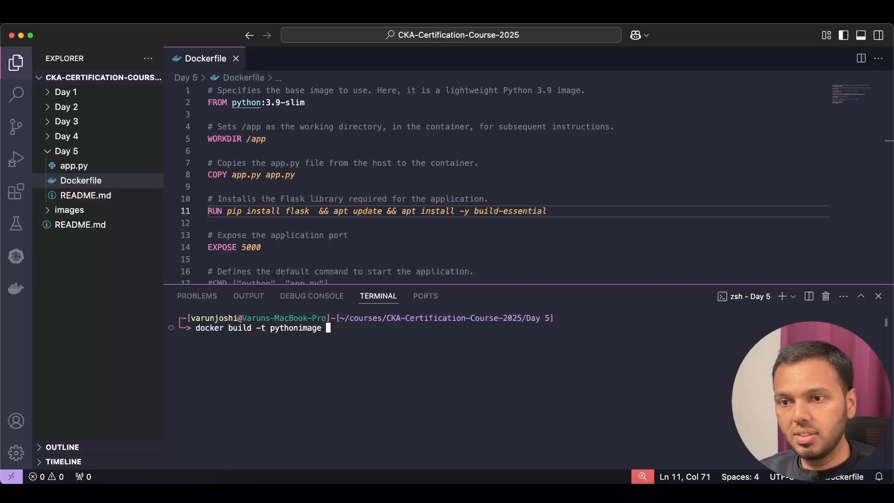
{"action": "type", "text": "."}
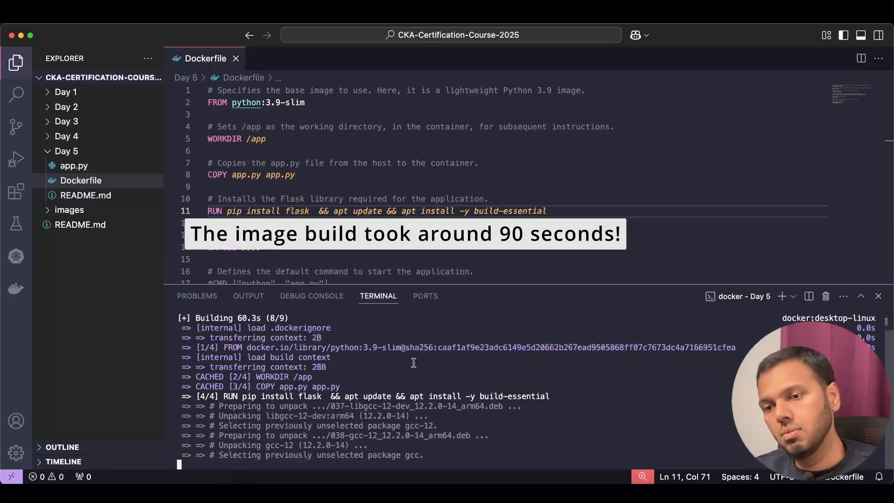
- Run docker images and highlight pythonimage's 495MB size
{"action": "type", "text": "docker images"}
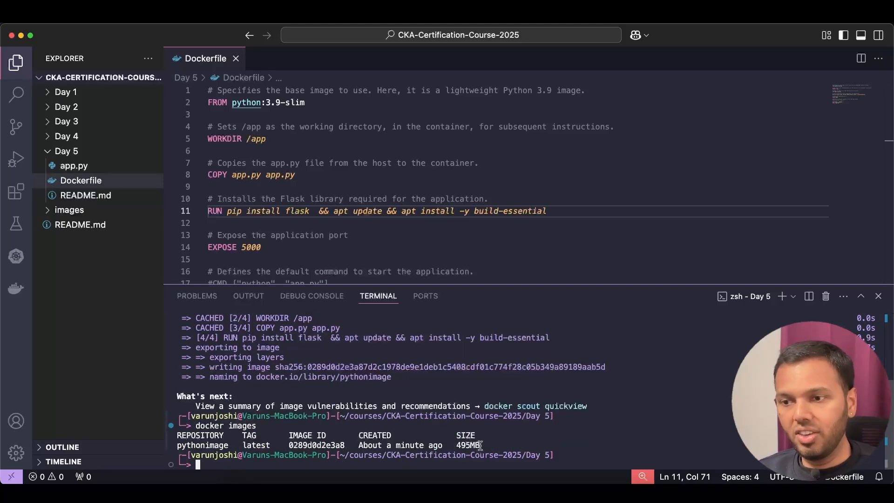
{"action": "left_click_drag", "start_coordinate": [325, 210], "coordinate": [546, 211]}
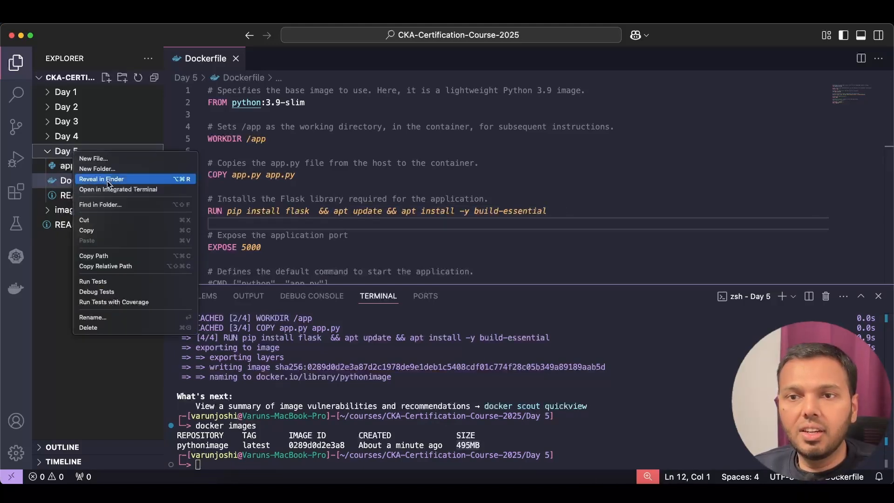
- Create Dockerfile.multi in Day 5 and show it side by side with the Dockerfile
{"action": "left_click", "coordinate": [93, 317]}
{"action": "type", "text": "Dockerfile.mult"}
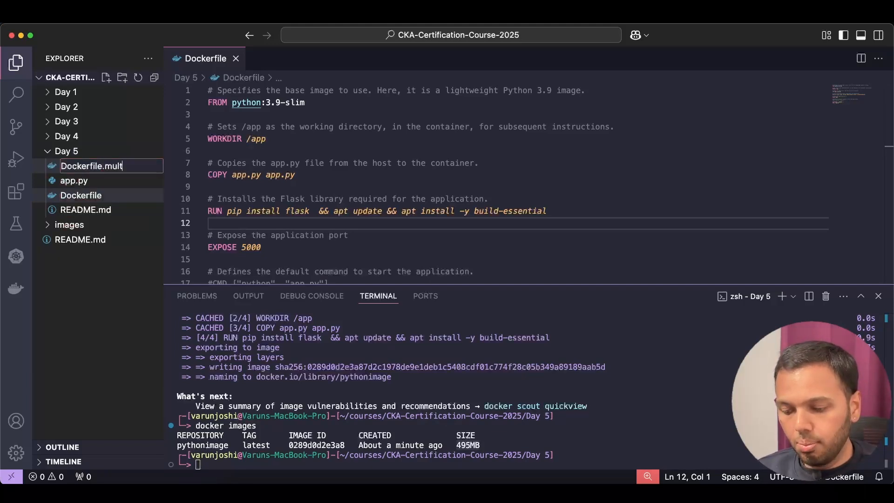
{"action": "right_click", "coordinate": [296, 58]}
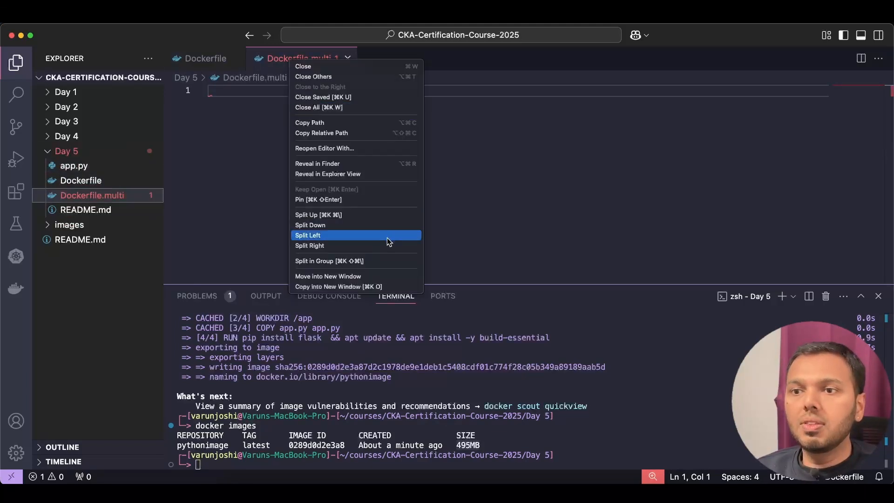
{"action": "left_click", "coordinate": [307, 235]}
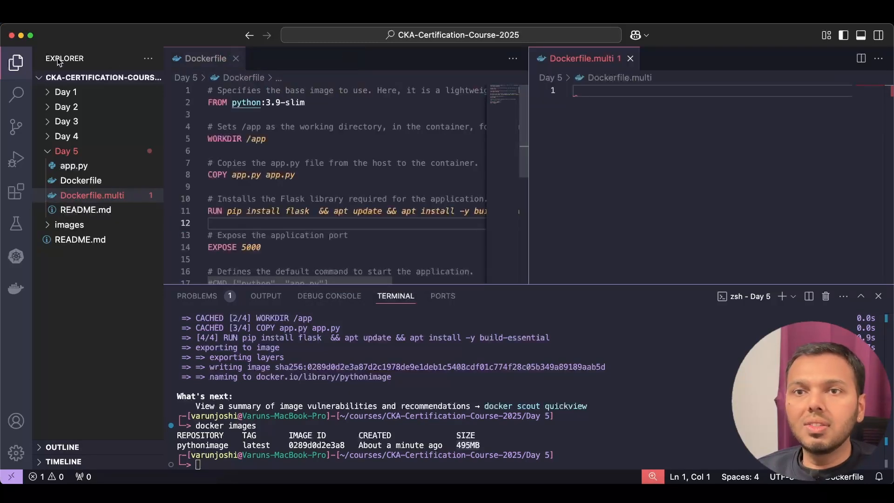
{"action": "left_click", "coordinate": [15, 62]}
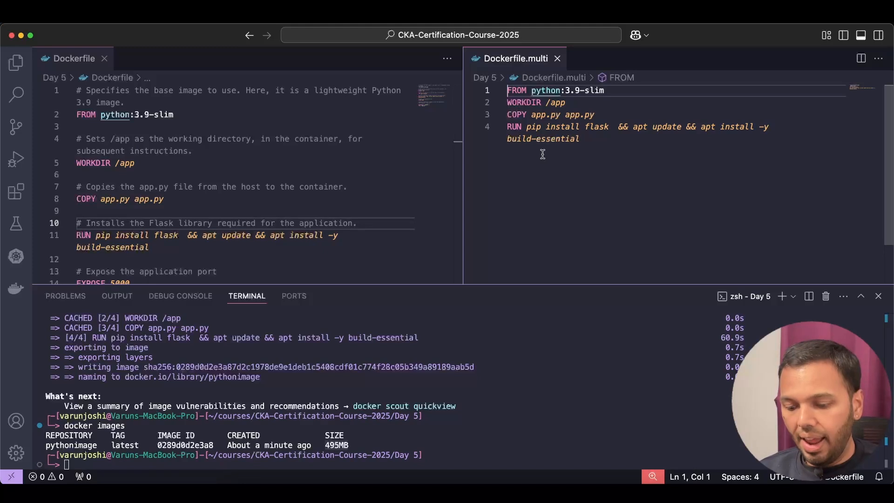
- Add '# Stage:1' with FROM python:3.9-slim AS build, then '#Stage:2' and a second FROM
{"action": "type", "text": "# Stage"}
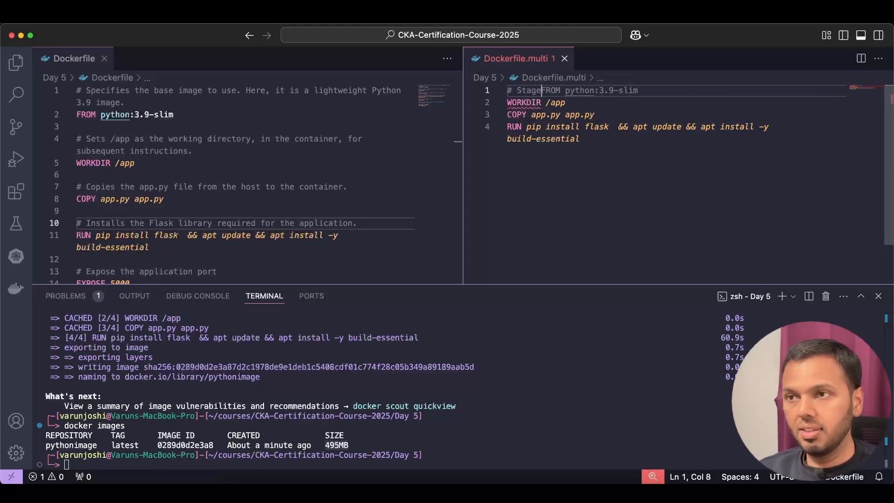
{"action": "key", "text": "Enter"}
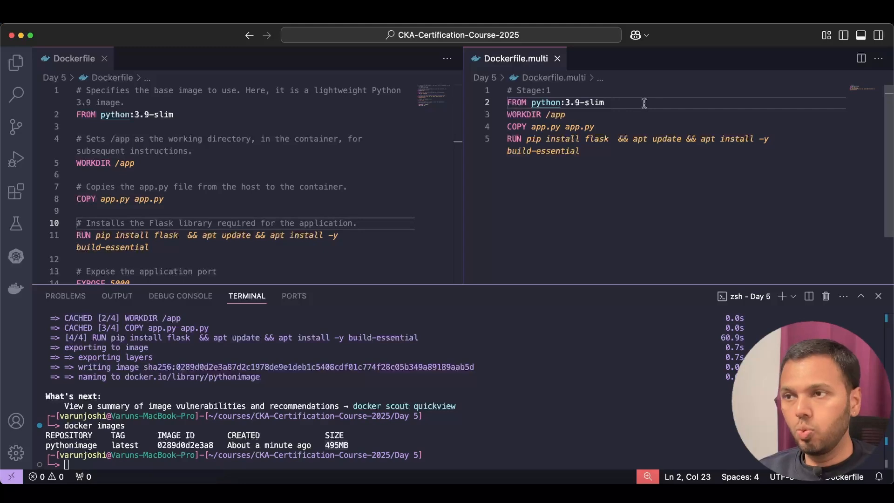
{"action": "type", "text": "AS"}
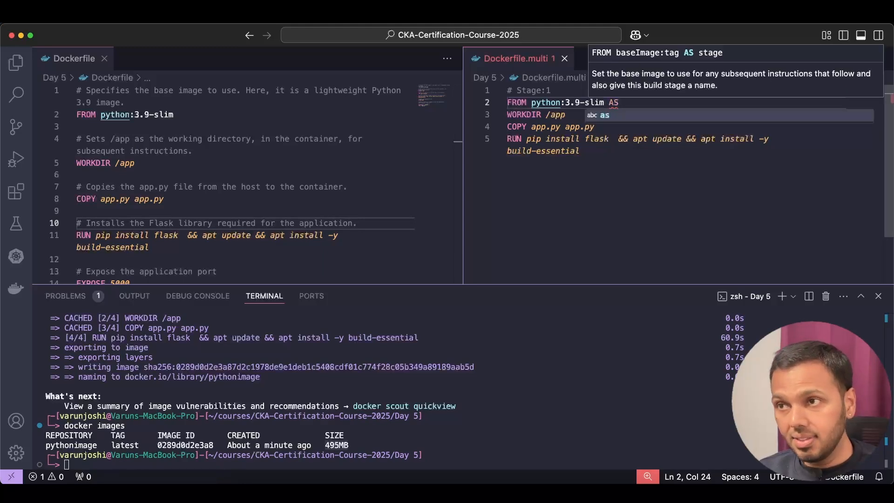
{"action": "type", "text": "build"}
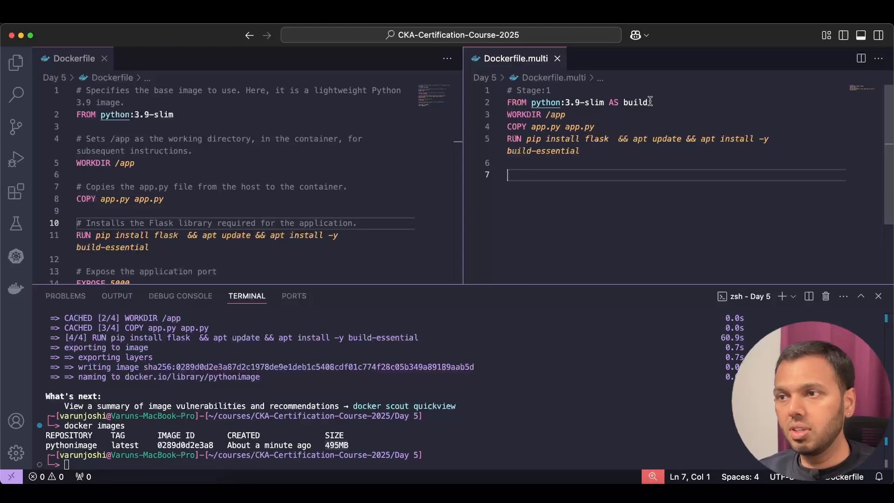
{"action": "type", "text": "FROM python:3.9-slim AS build"}
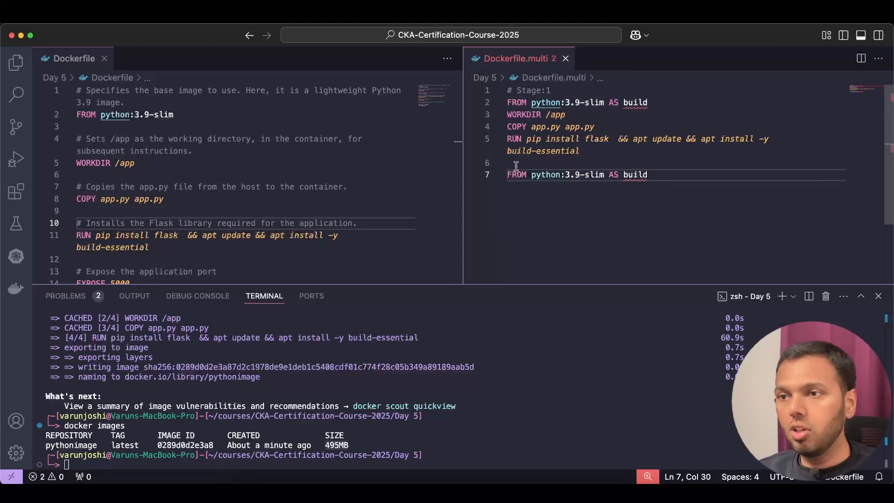
{"action": "type", "text": "#Stage"}
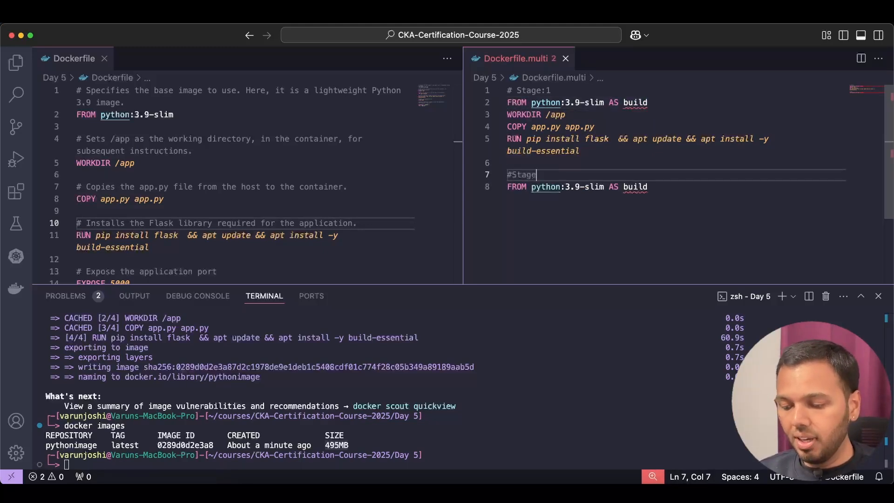
{"action": "type", "text": ":2"}
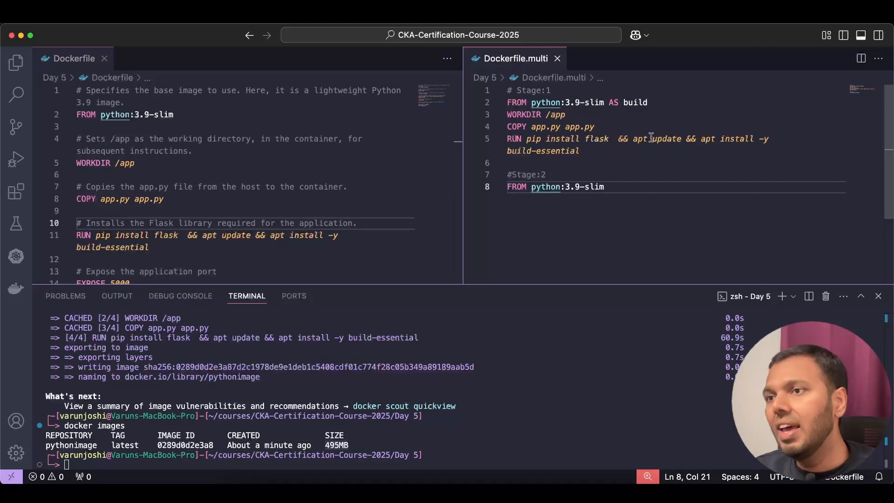
{"action": "mouse_move", "coordinate": [647, 118]}
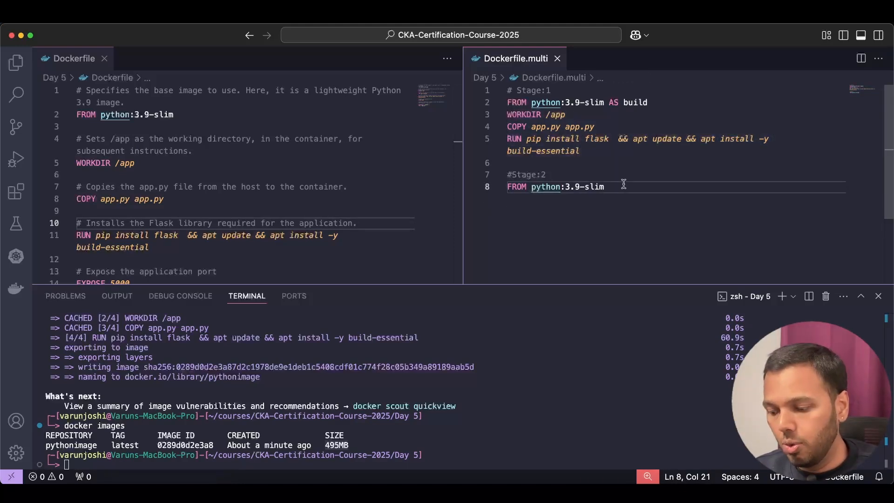
- Write the Final/Production stage: WORKDIR /app, COPY --from=build /app ., pip install flask, EXPOSE 5000
{"action": "type", "text": "WORKDIR /app"}
{"action": "type", "text": "COPY --from=build /app ."}
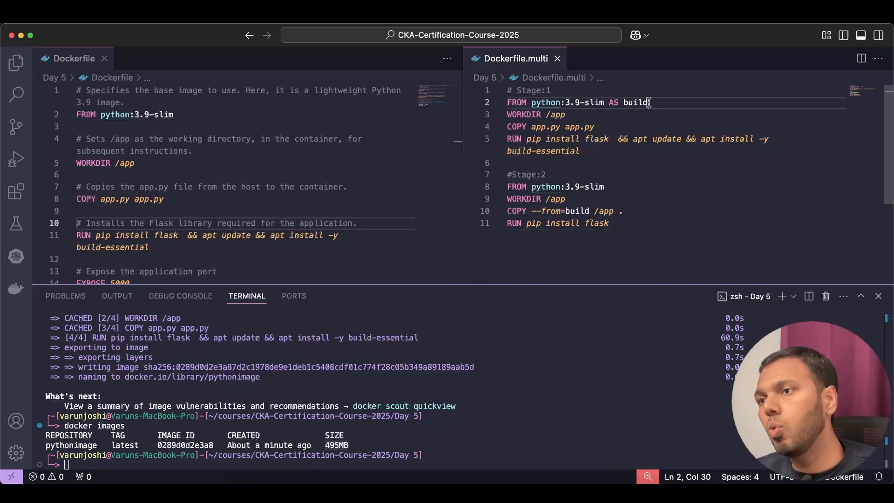
{"action": "double_click", "coordinate": [635, 103]}
{"action": "type", "text": " Final/P"}
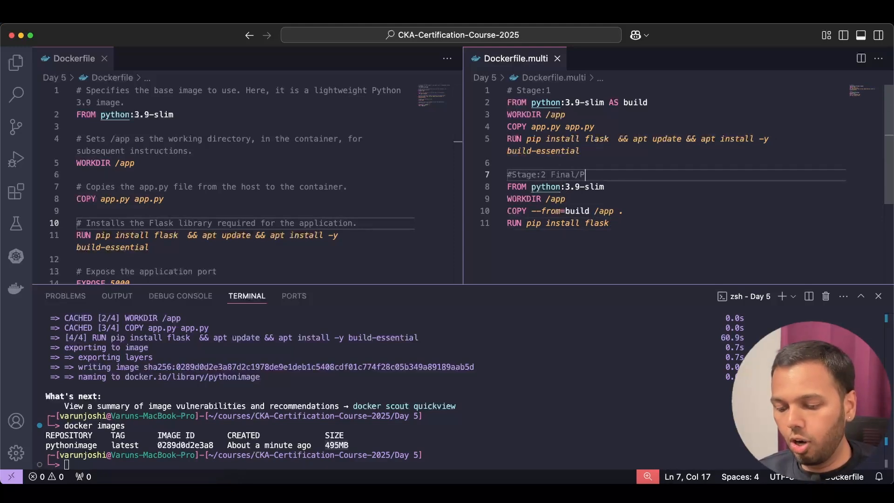
{"action": "type", "text": "roduction"}
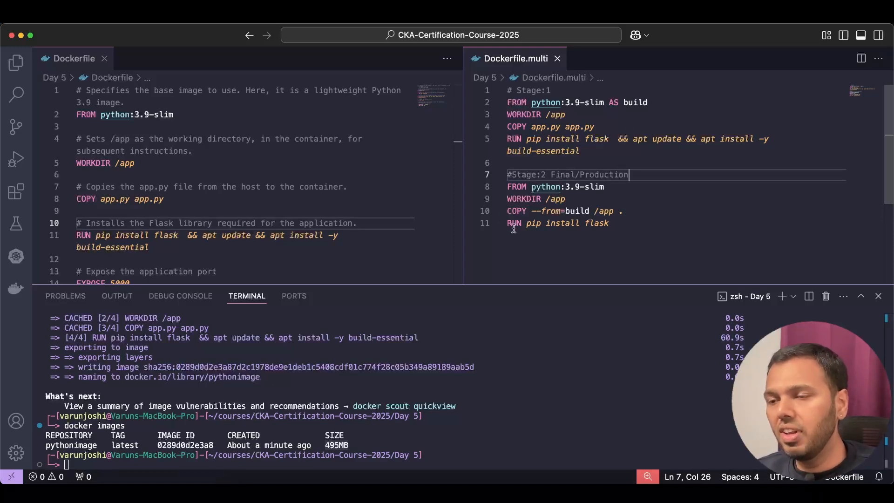
{"action": "scroll", "scroll_direction": "down", "scroll_amount": 3}
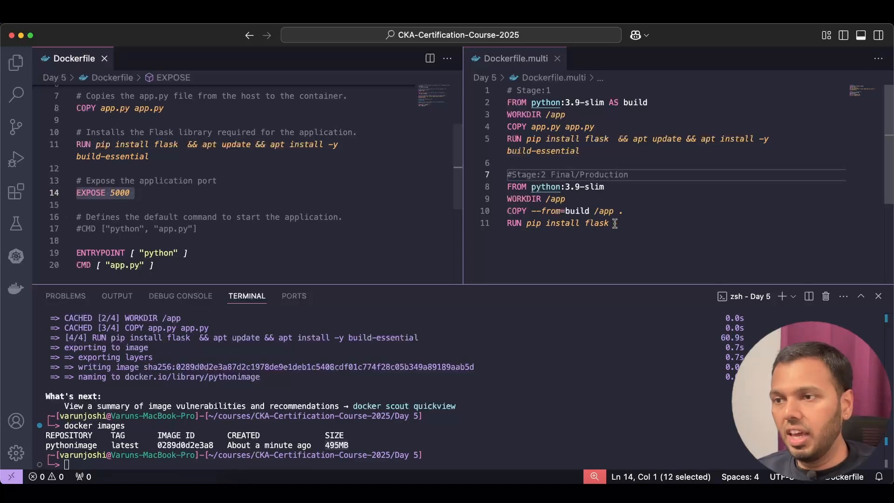
{"action": "type", "text": "EXPOSE 5000"}
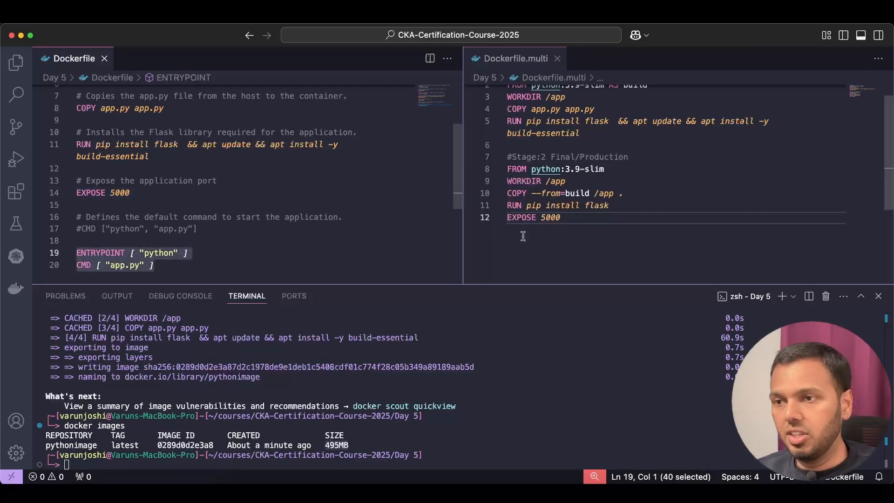
- Run docker build -f Dockerfile.multi -t pythonimagemulti . in the terminal
{"action": "type", "text": "docker build -f Dockerfi"}
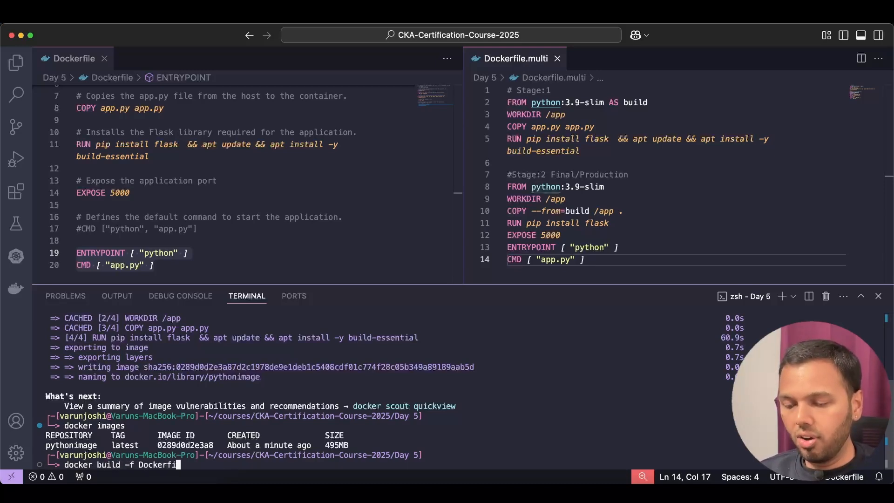
{"action": "type", "text": ".multi -t"}
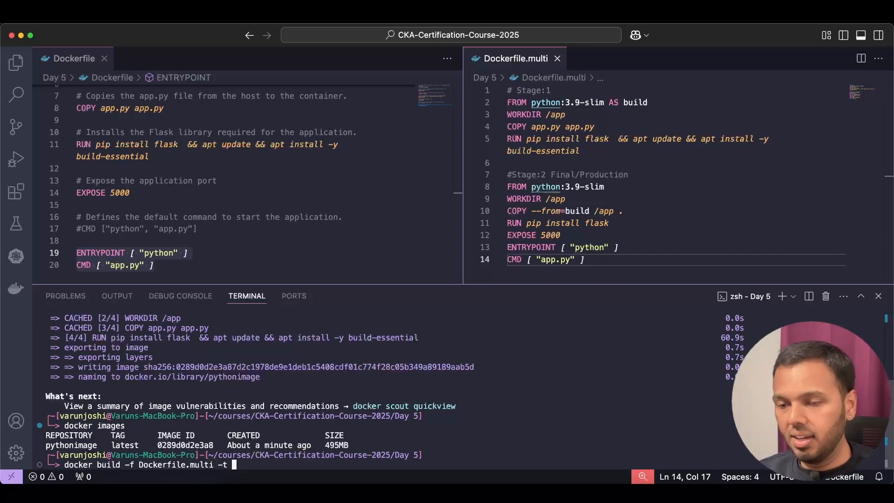
{"action": "type", "text": "pytho"}
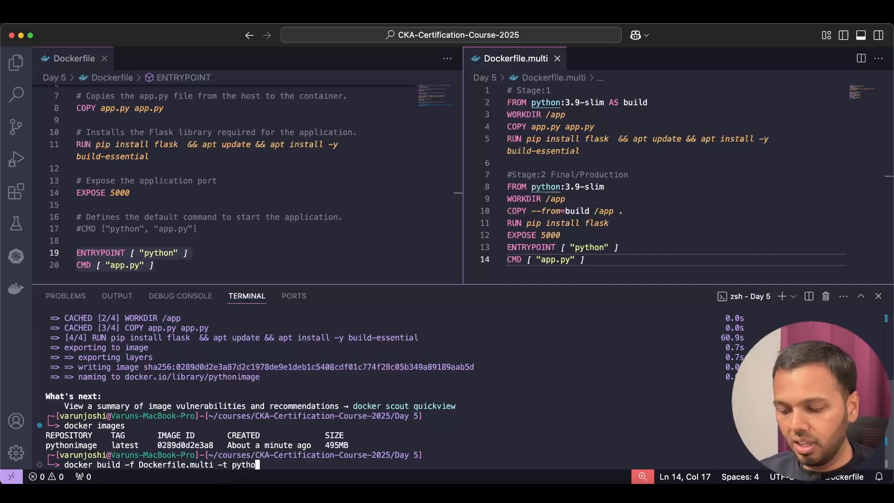
{"action": "type", "text": "im"}
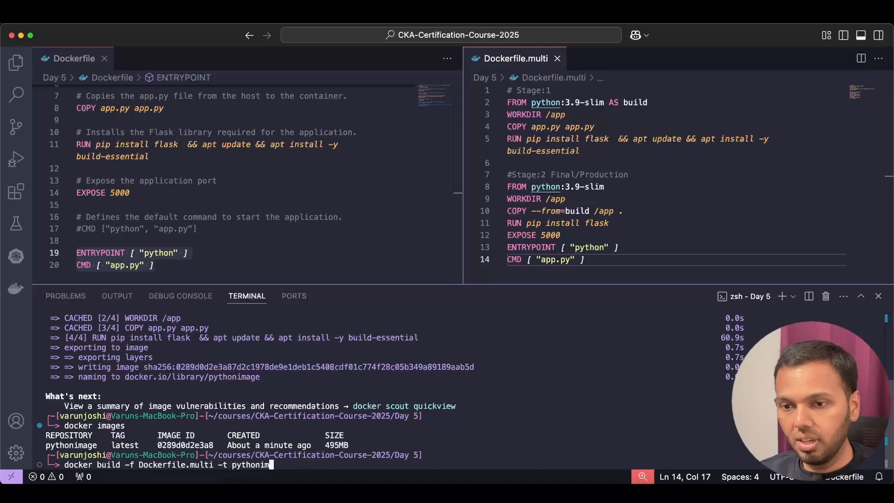
{"action": "type", "text": "emulti"}
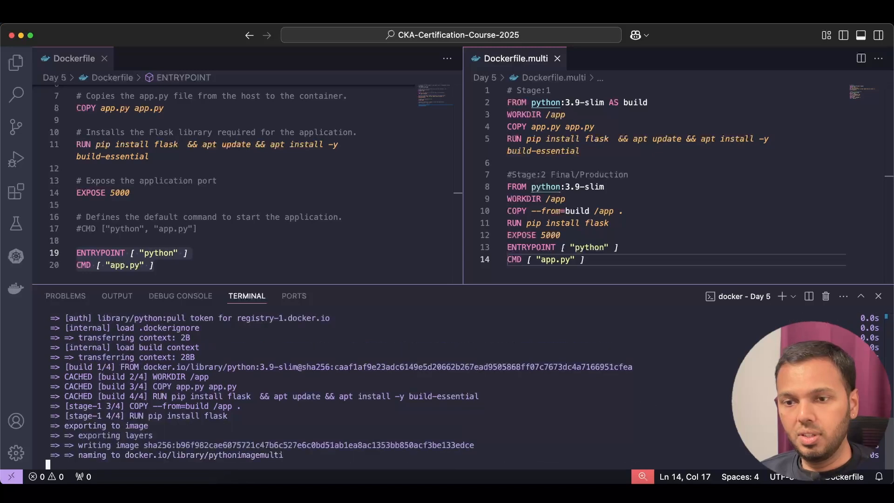
- Run docker images to compare pythonimagemulti at 162MB with pythonimage at 495MB
{"action": "type", "text": "docker images"}
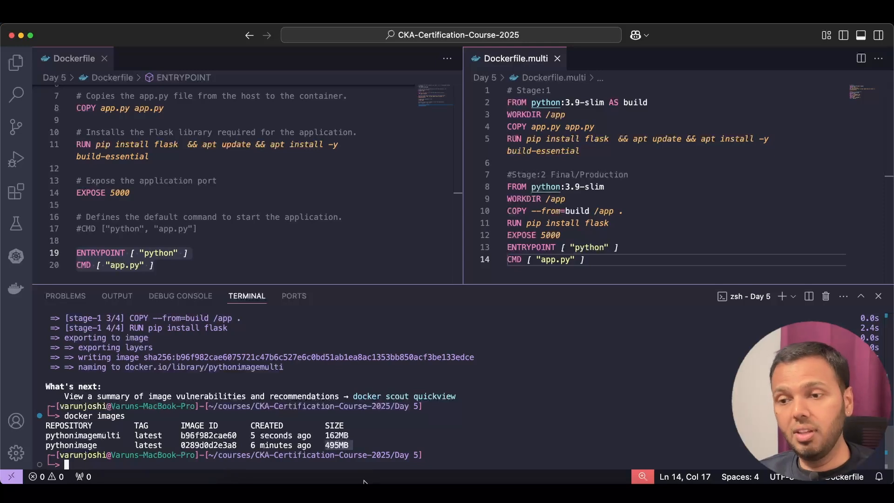
{"action": "double_click", "coordinate": [337, 435]}
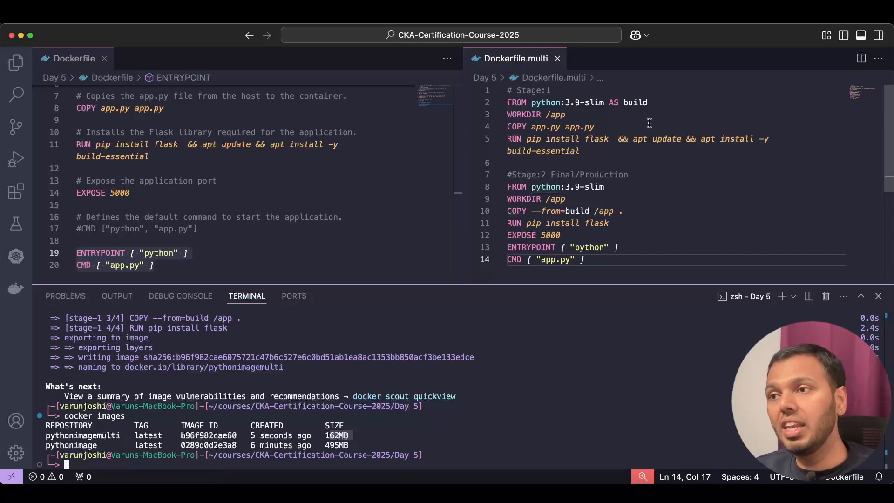
{"action": "left_click_drag", "start_coordinate": [649, 139], "coordinate": [579, 151]}
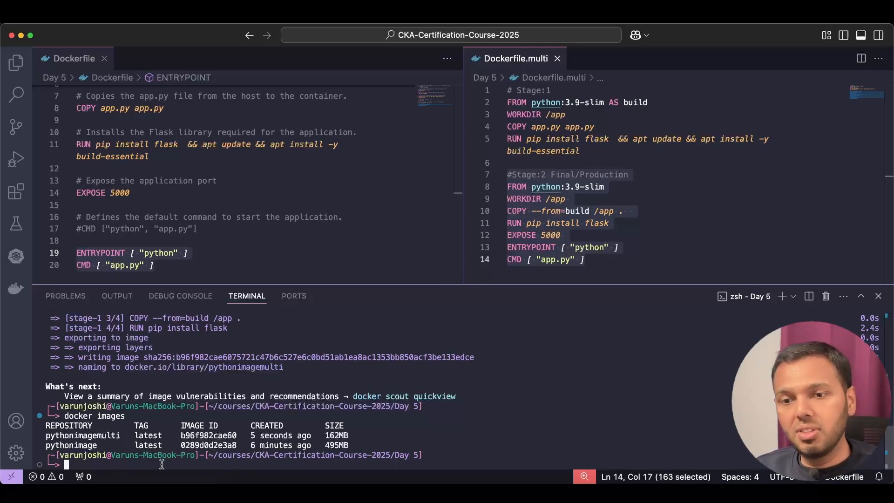
- Run docker run -p 8080:5000 -d pythonimage to start a detached container
{"action": "type", "text": "docker"}
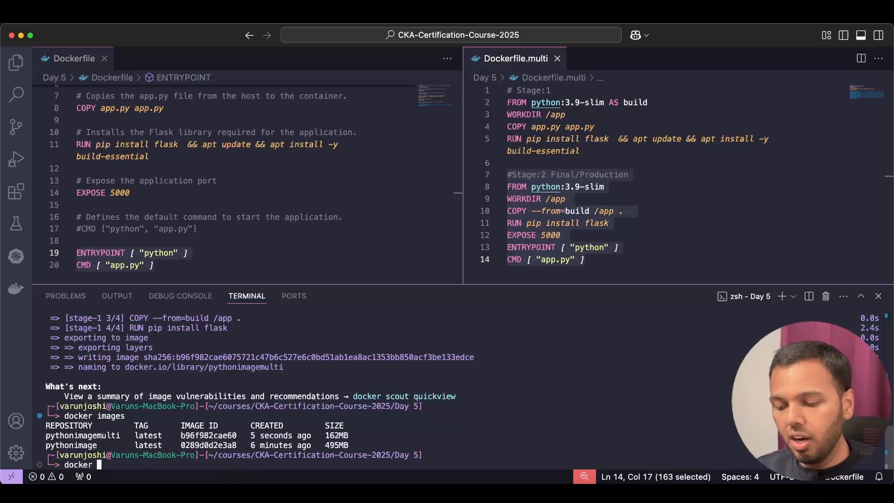
{"action": "type", "text": "run -"}
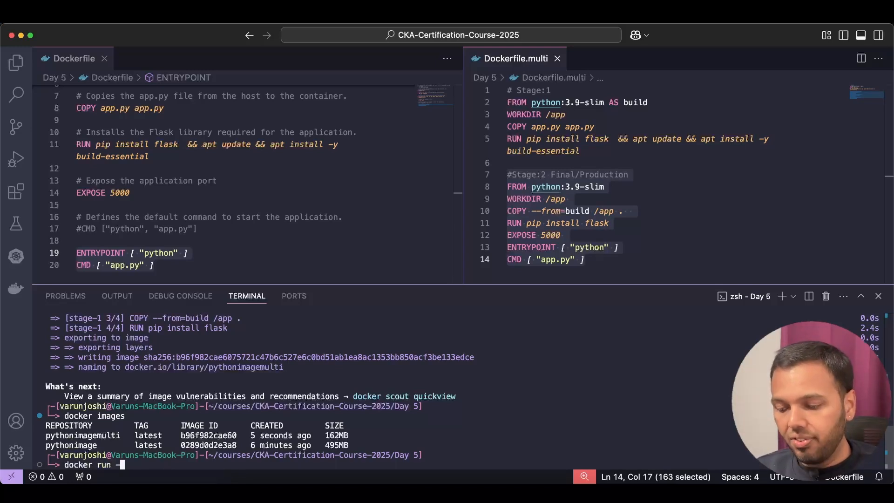
{"action": "type", "text": "p 8"}
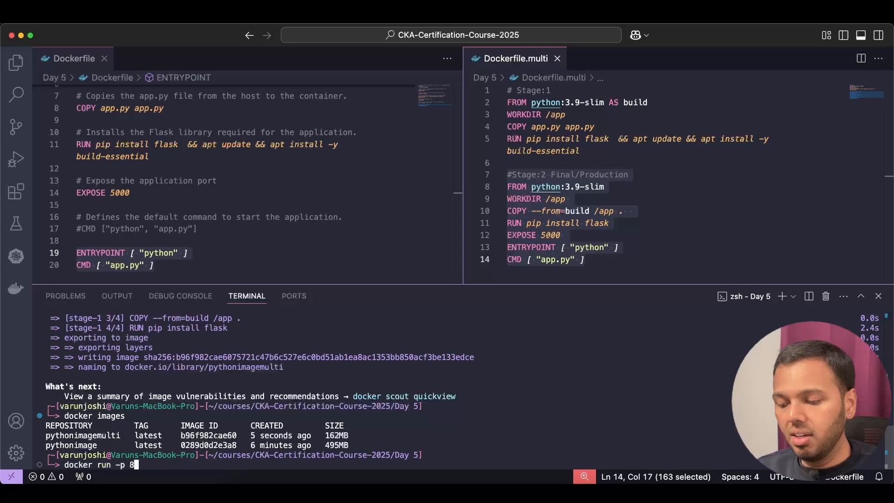
{"action": "type", "text": "0"}
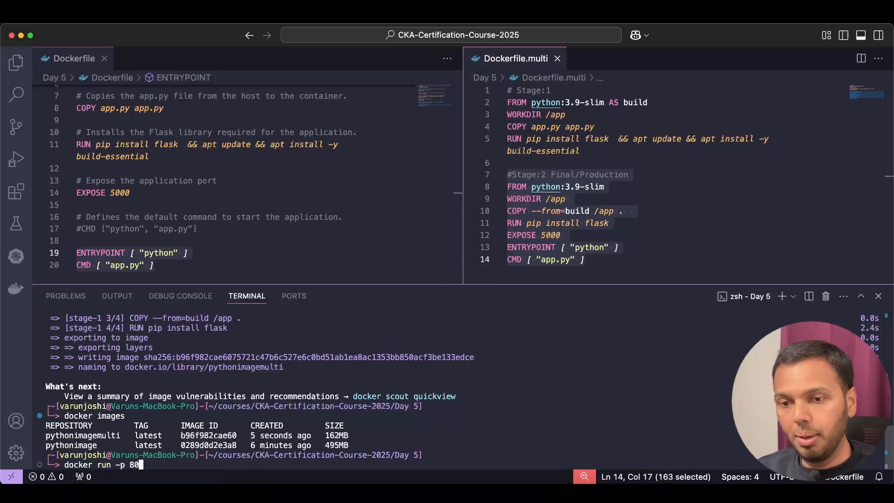
{"action": "type", "text": "8"}
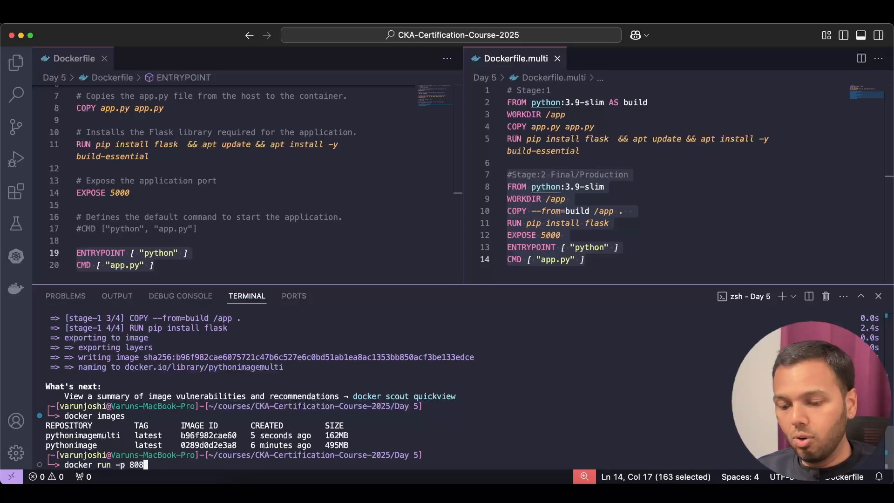
{"action": "type", "text": "0:"}
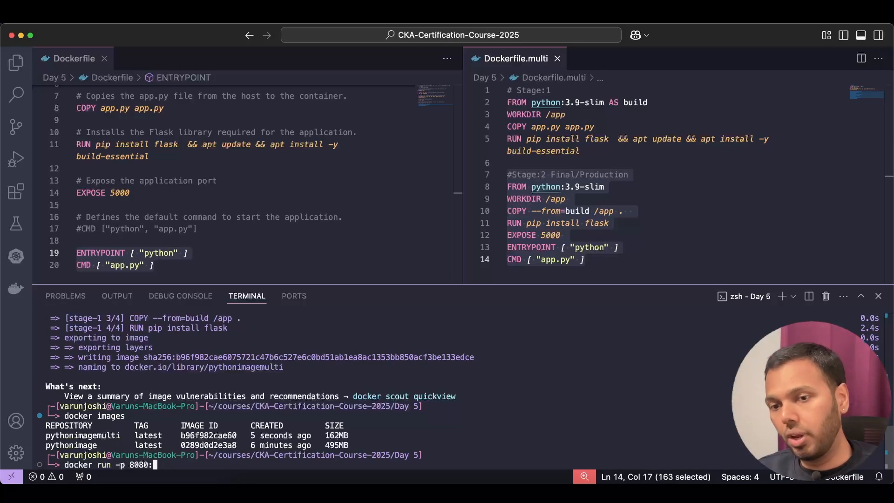
{"action": "type", "text": "5000"}
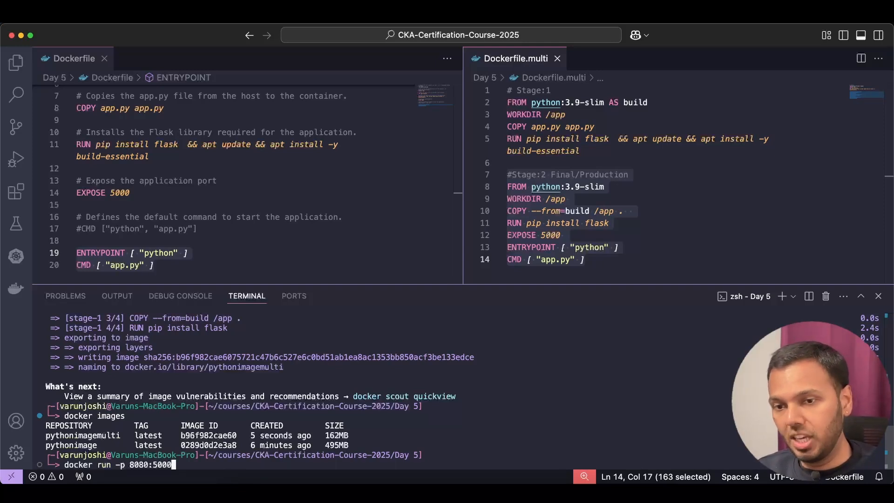
{"action": "type", "text": "-d"}
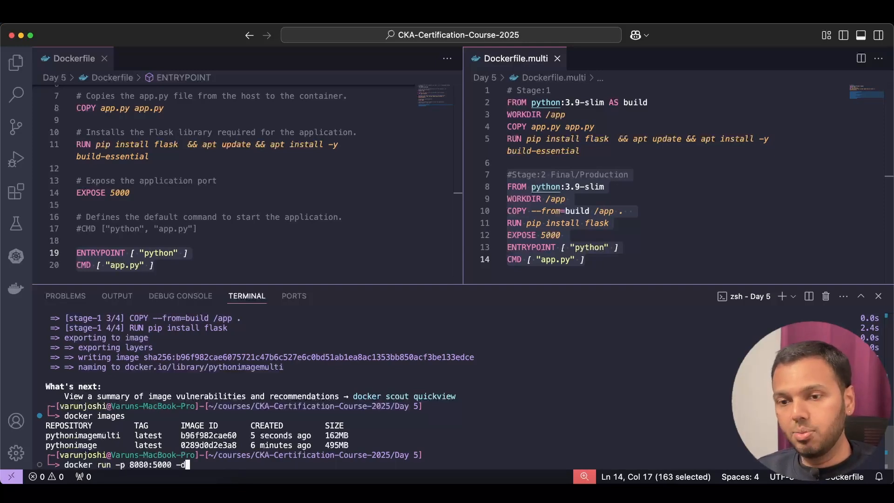
{"action": "type", "text": "pythonimage"}
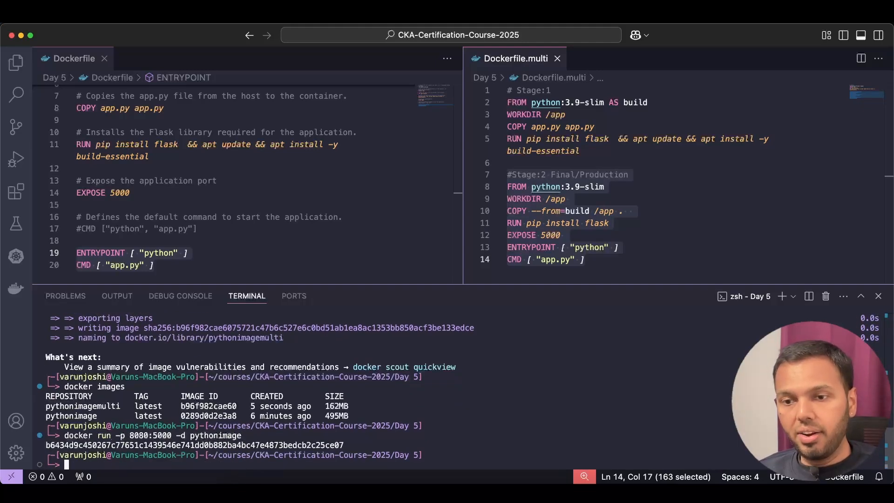
{"action": "type", "text": "docker run -p 8080:5000 -d pythonimage"}
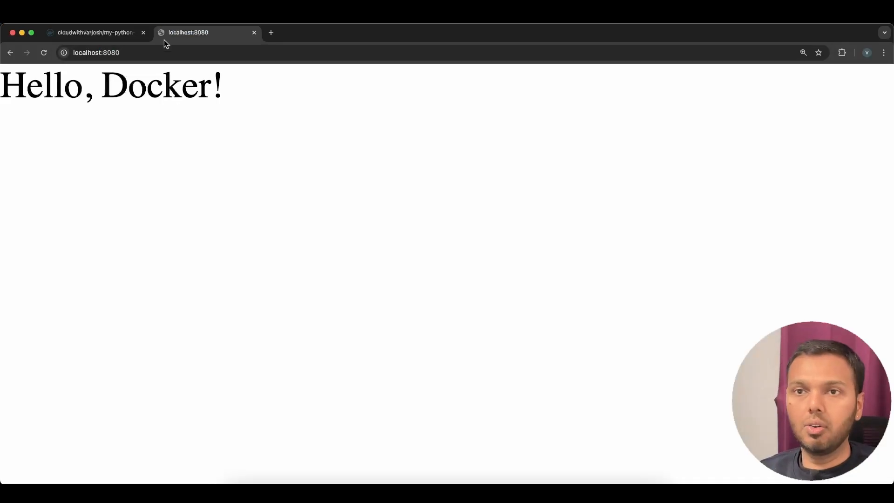
- Confirm localhost:8080 shows 'Hello, Docker!', then enter localhost:8081 in a new tab
{"action": "left_click", "coordinate": [96, 52]}
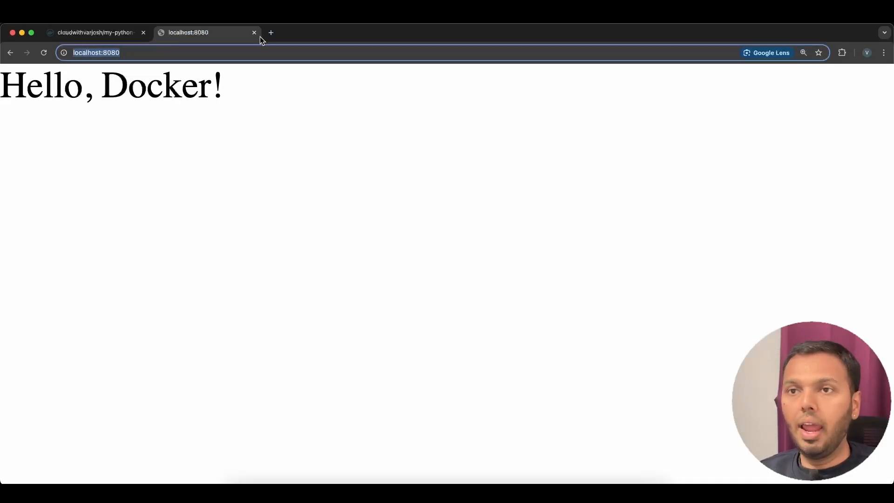
{"action": "left_click", "coordinate": [271, 33]}
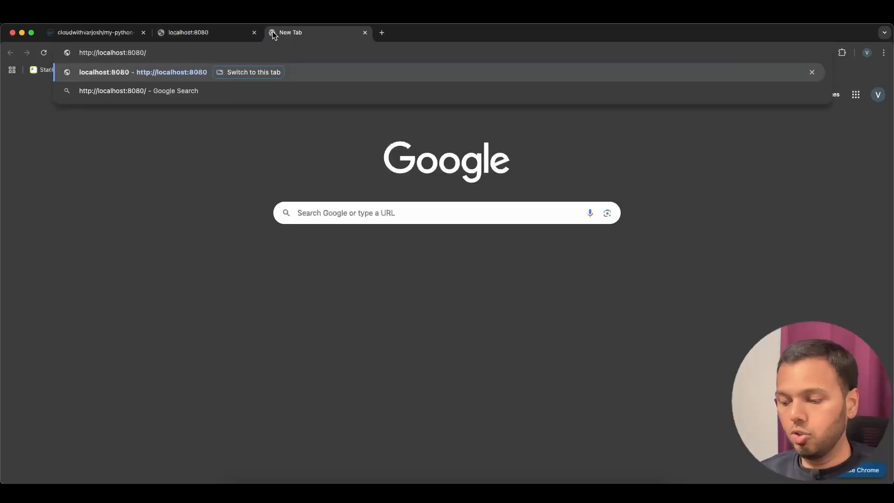
{"action": "type", "text": "localhost:8081"}
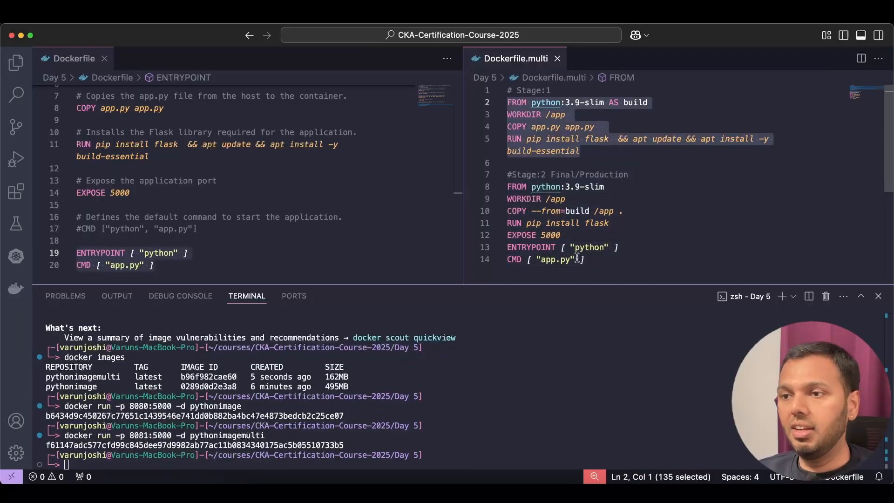
- Highlight the production stage instructions of Dockerfile.multi for review
{"action": "left_click", "coordinate": [508, 186]}
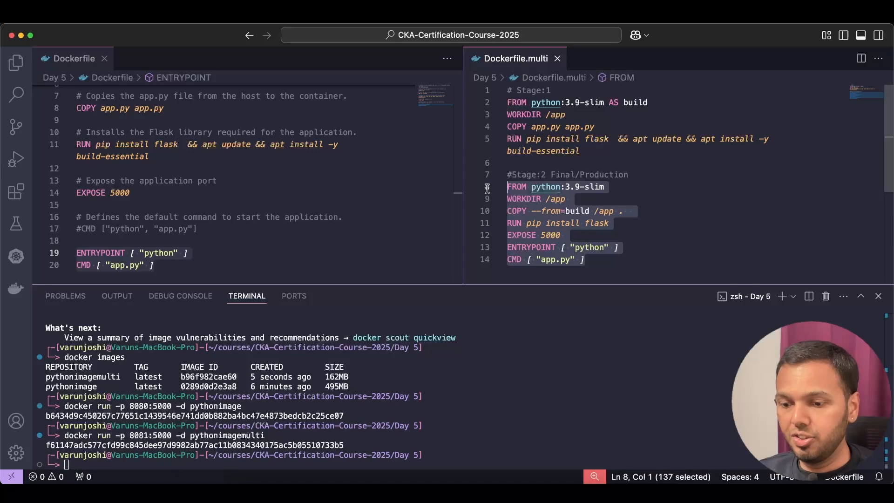